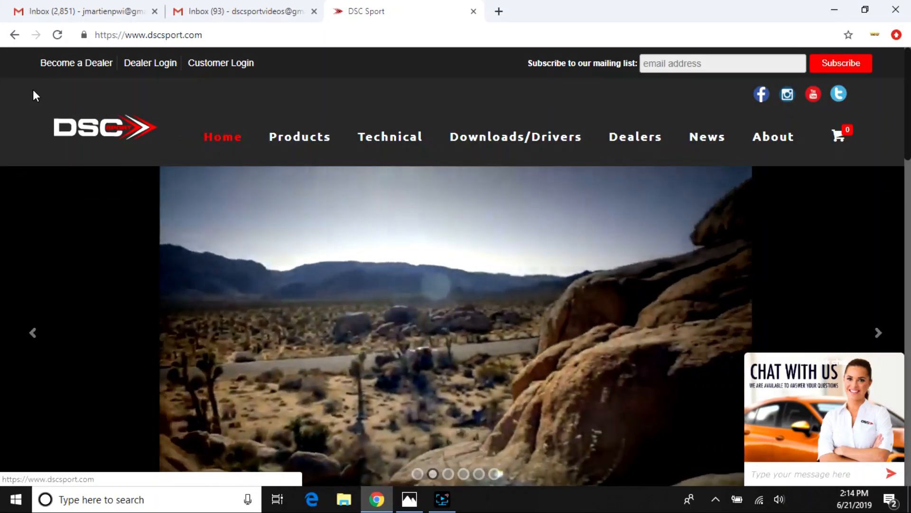
Reveal the Products menu listing vehicle makes like Chevrolet, Porsche and Ford
click(455, 320)
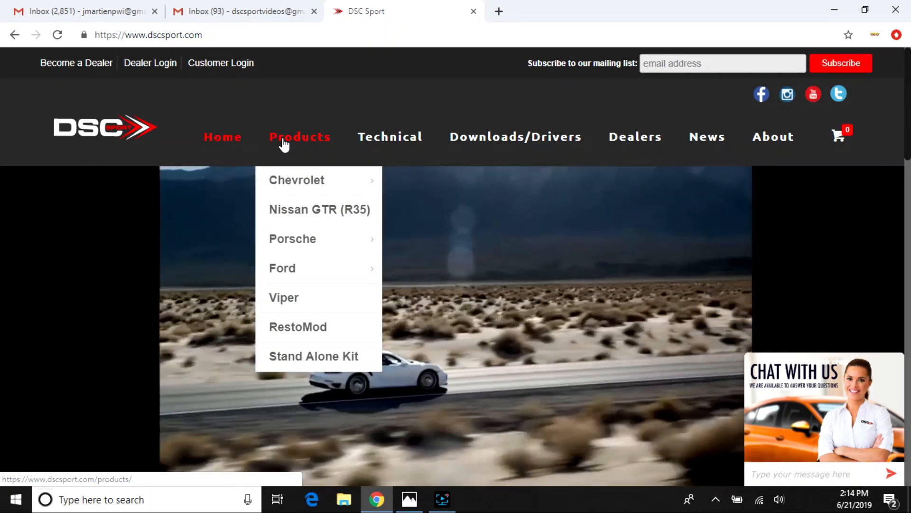
mouse_move(516, 137)
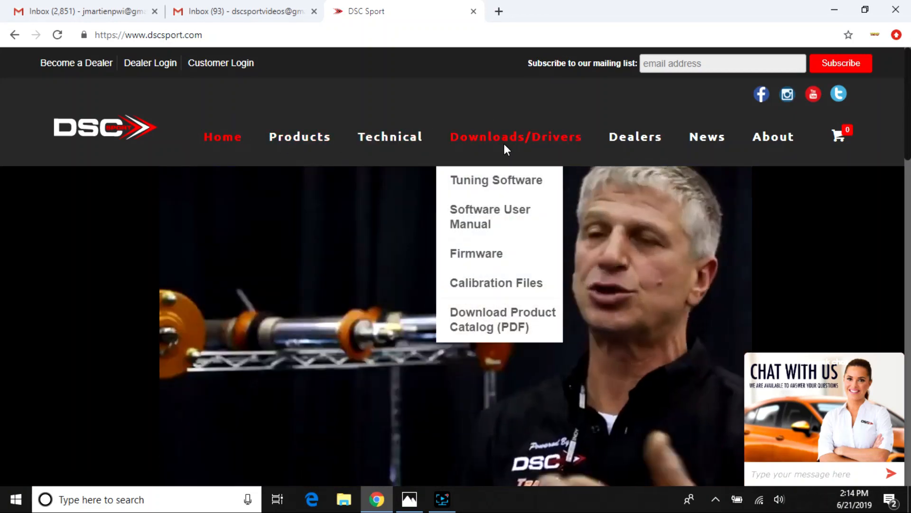
mouse_move(773, 137)
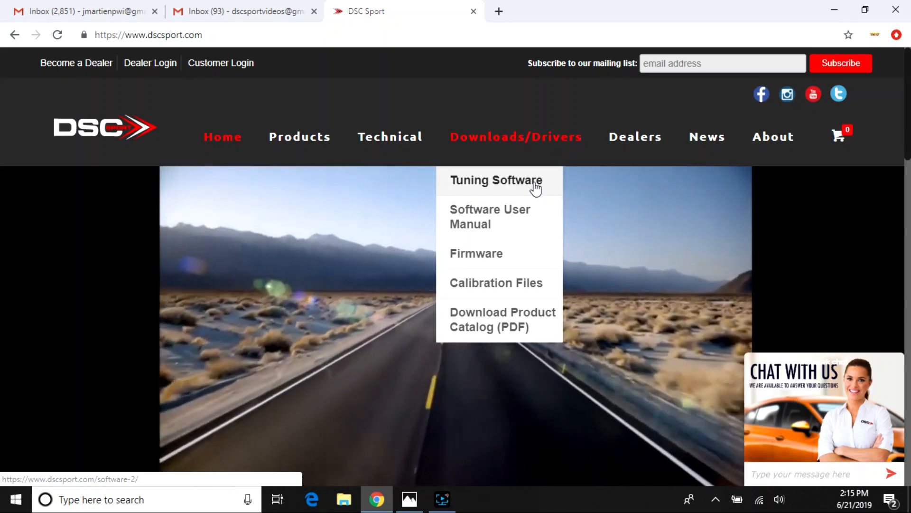
Go to the Tuning Software page and bring the Register Software link for version 1.8.3 into view
click(496, 181)
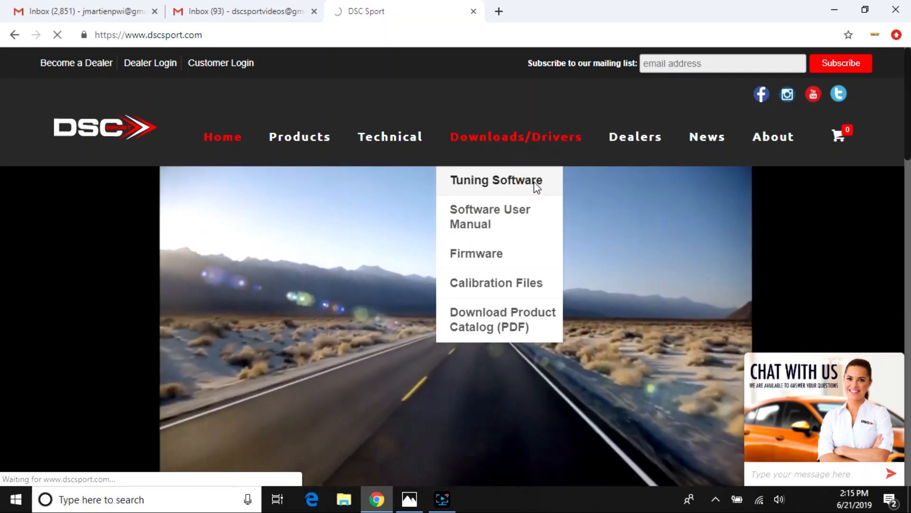
click(496, 180)
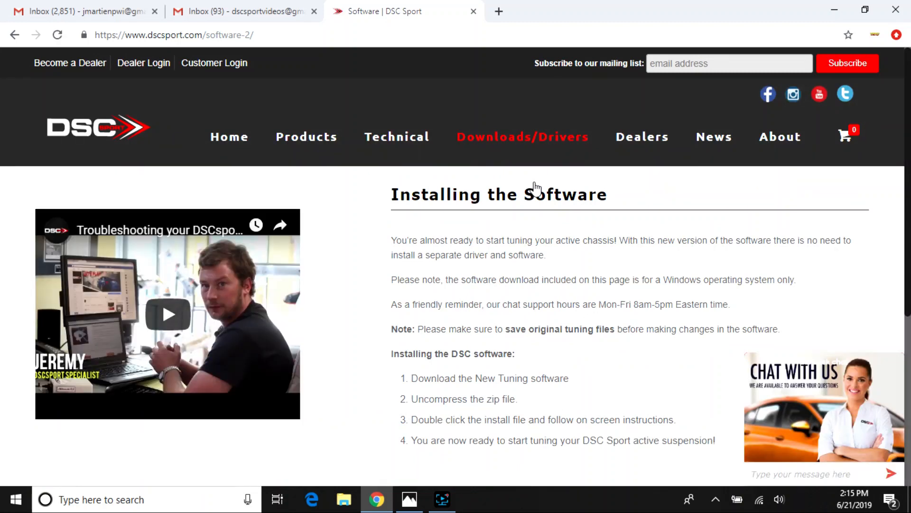
scroll(down, 3)
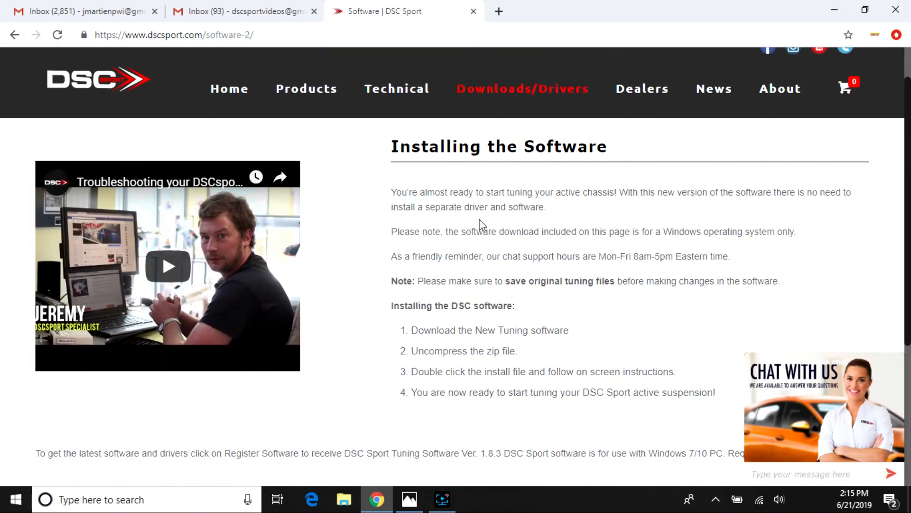
scroll(down, 3)
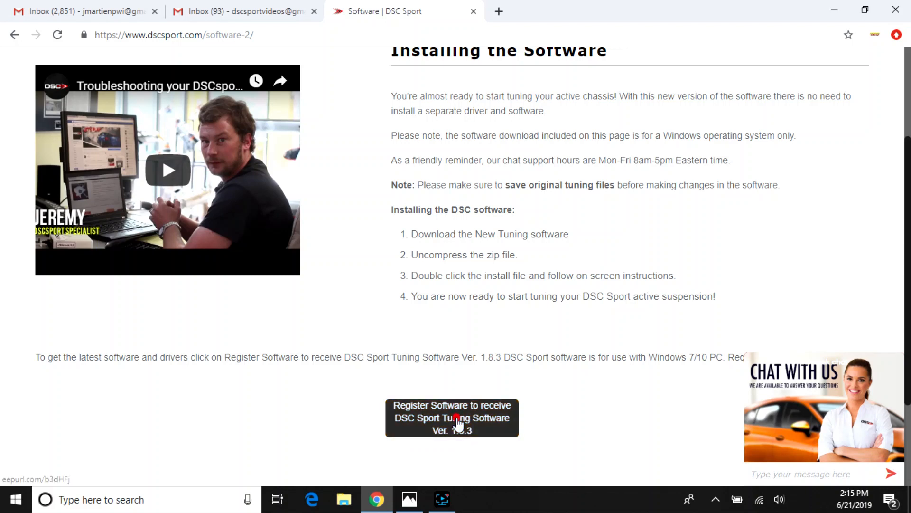
click(452, 418)
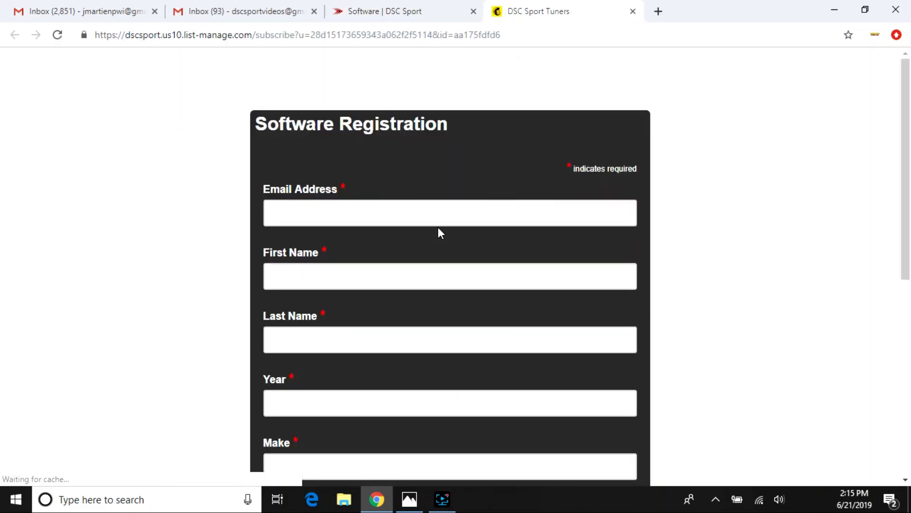
click(449, 212)
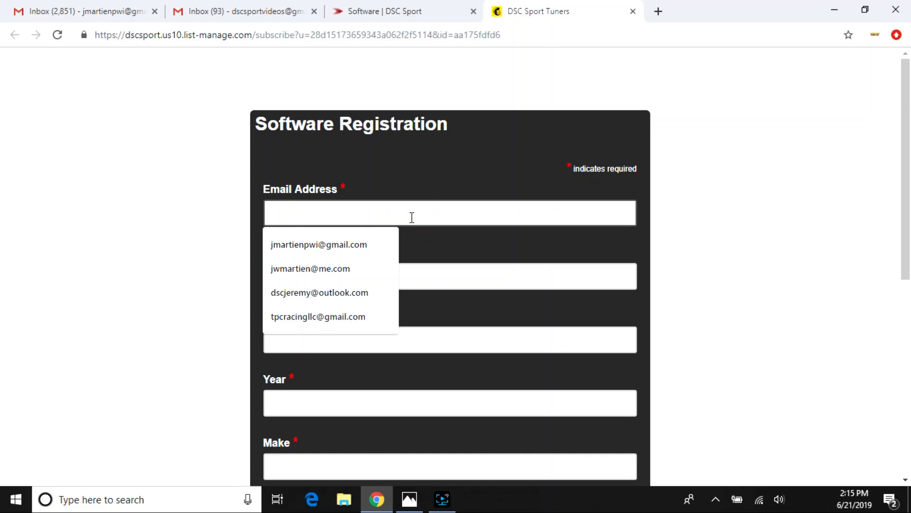
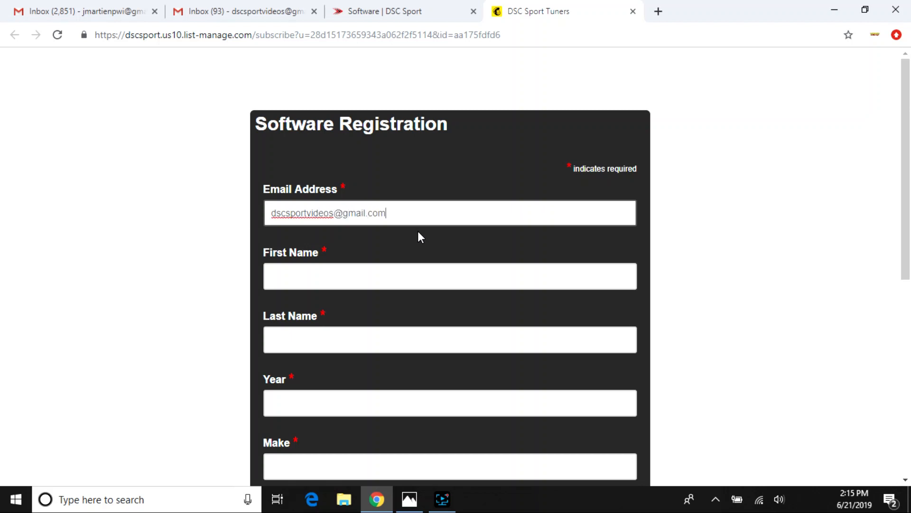
Fill in first name J, last name Rock and year 1987
click(449, 276)
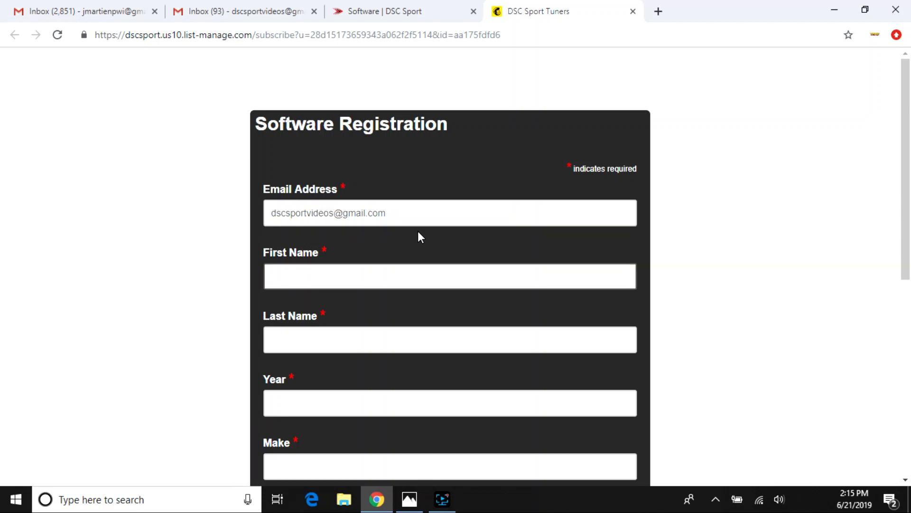
text(J)
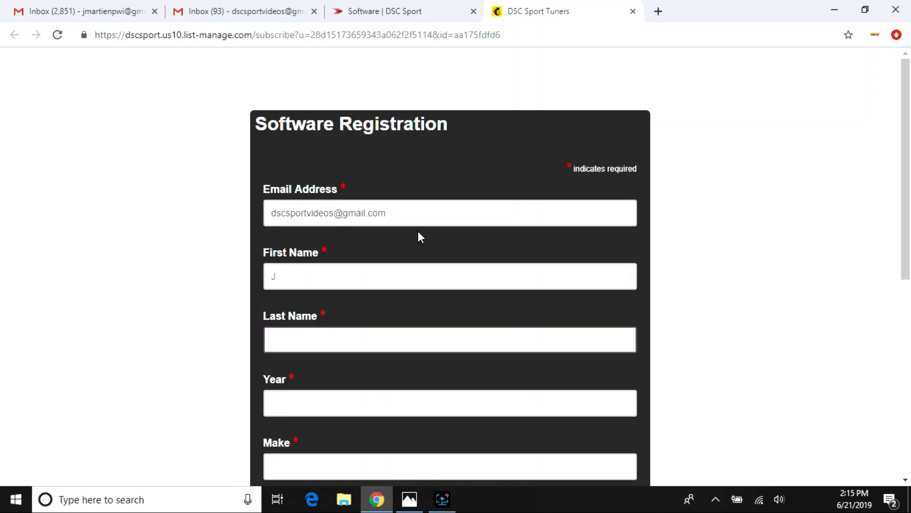
text(Rock)
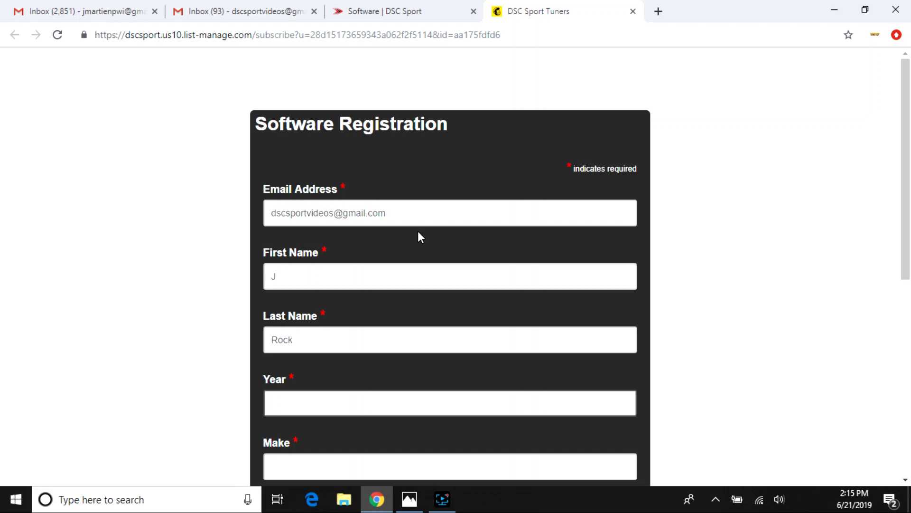
text(1987)
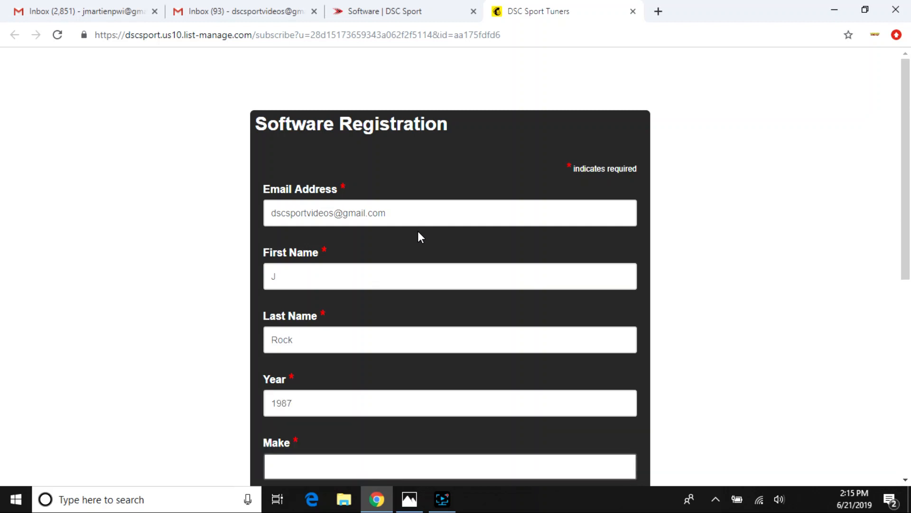
Enter make BMW, model 325 and set track use to 100%
text(BMW)
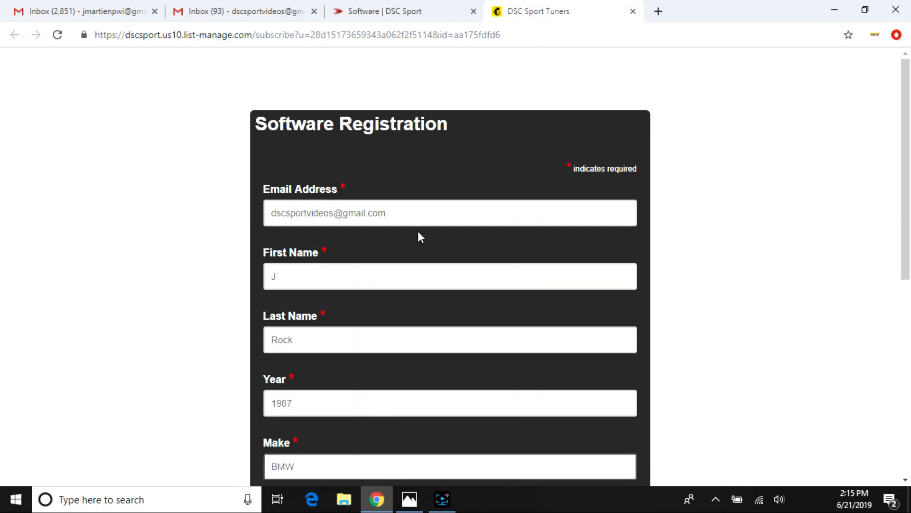
scroll(down, 3)
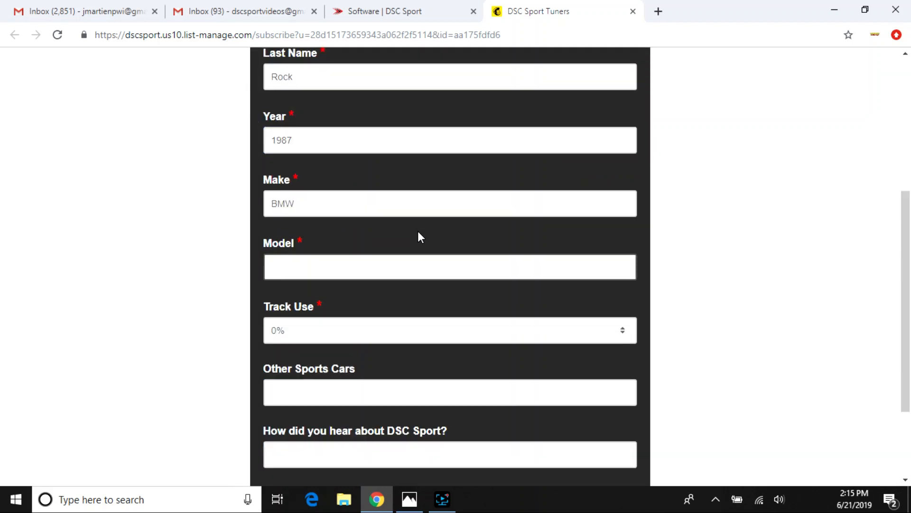
text(325 UTE)
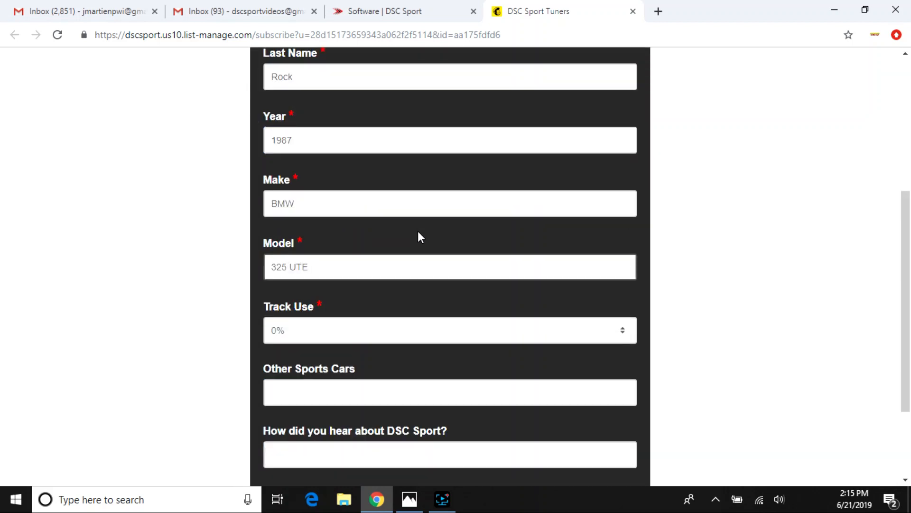
click(449, 329)
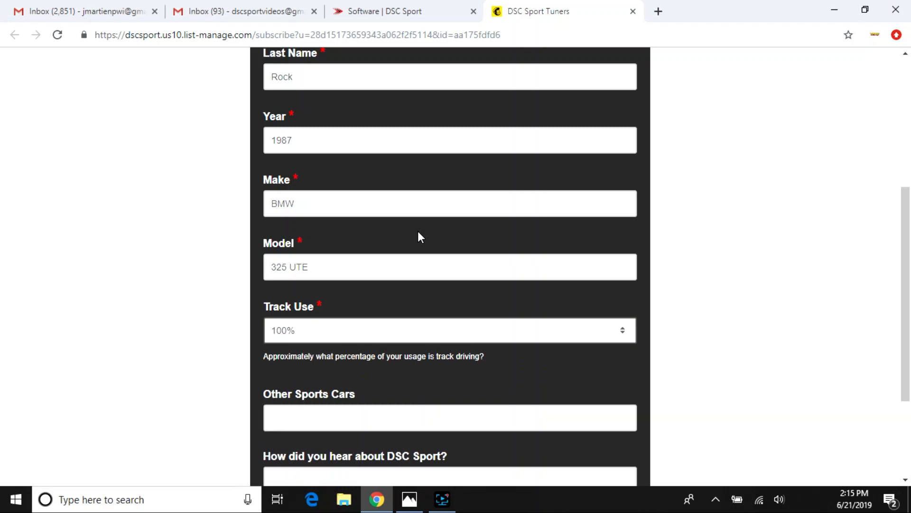
scroll(down, 3)
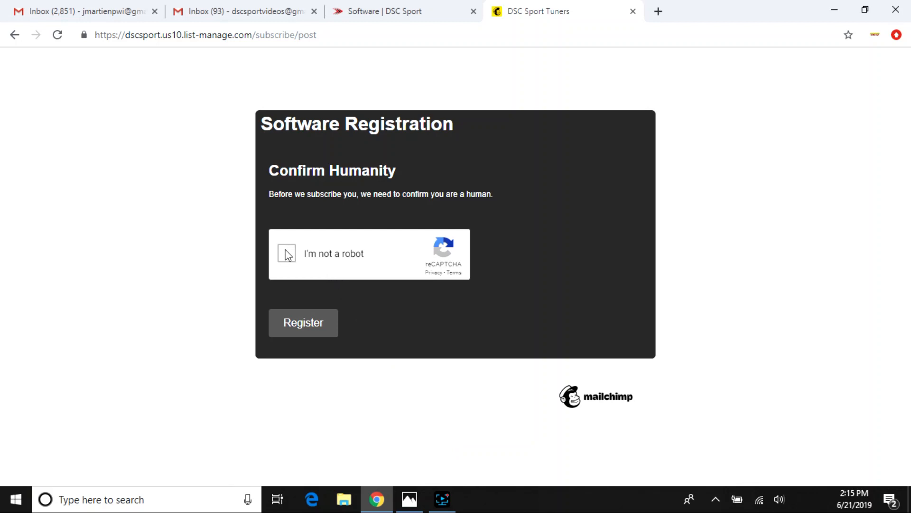
Pass the 'I'm not a robot' check and submit the registration
click(286, 252)
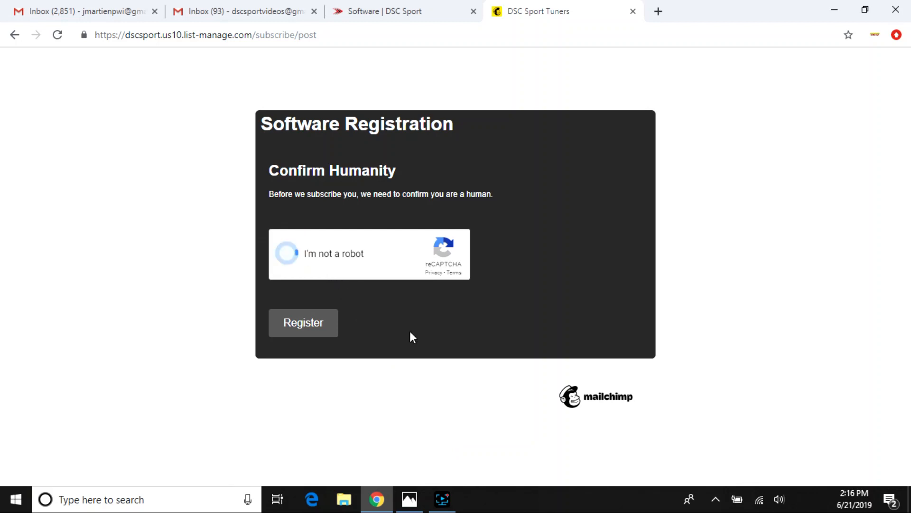
click(285, 252)
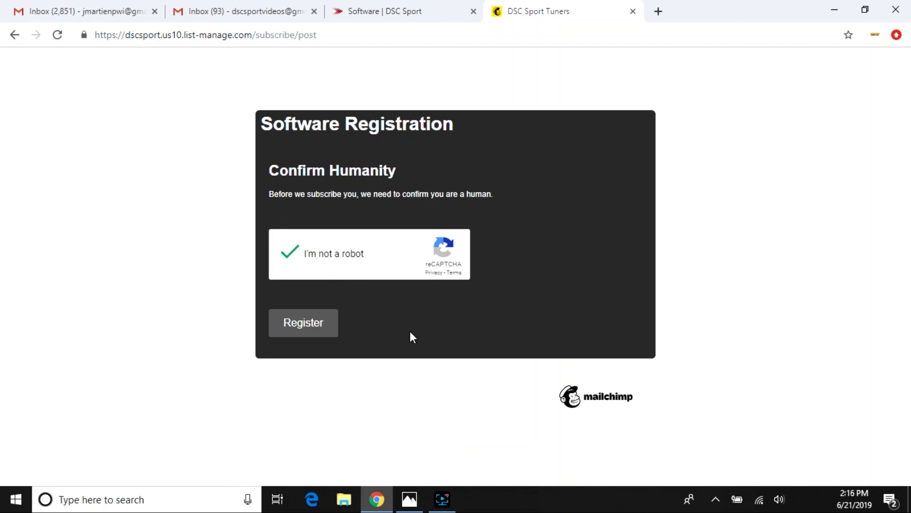
click(303, 323)
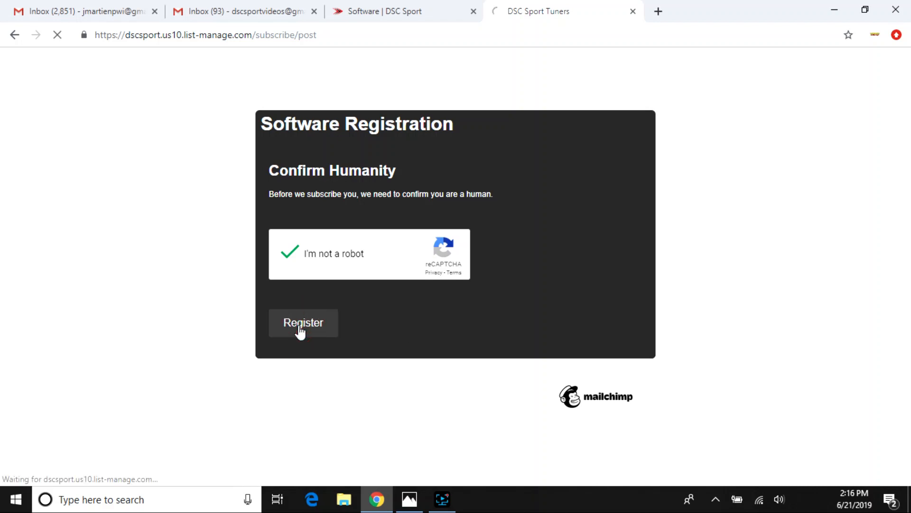
click(303, 323)
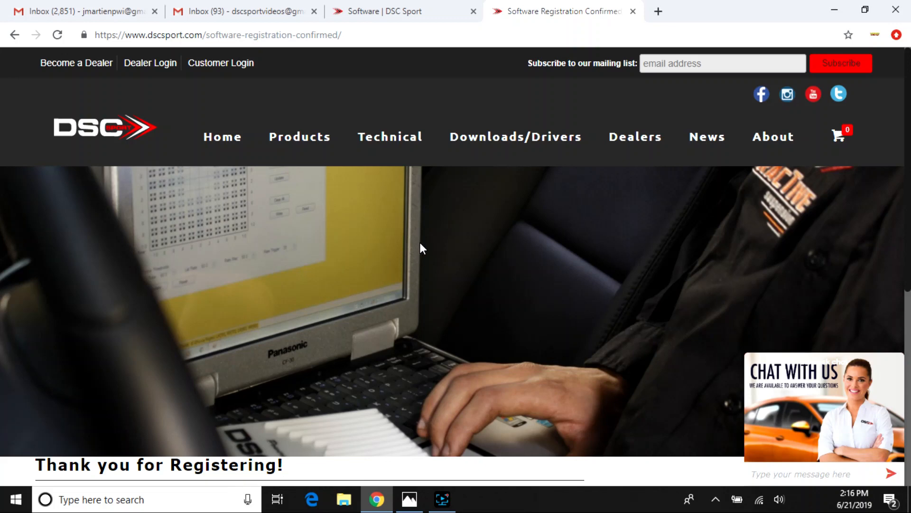
Read the full 'Thank you for Registering' message noting the download was emailed
scroll(down, 3)
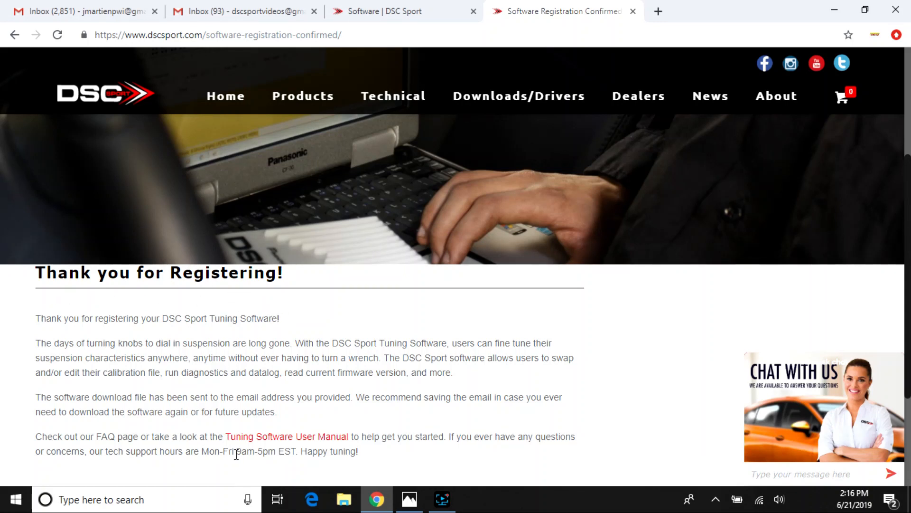
mouse_move(359, 449)
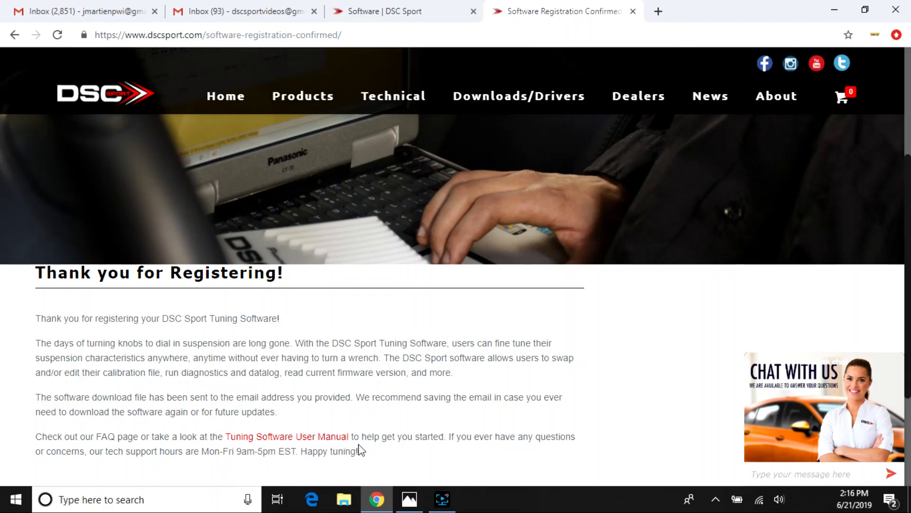
mouse_move(345, 425)
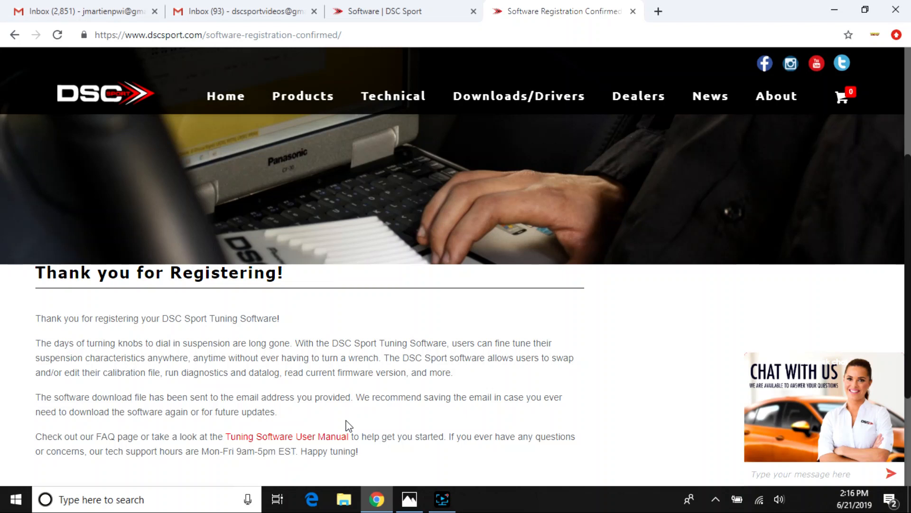
mouse_move(364, 105)
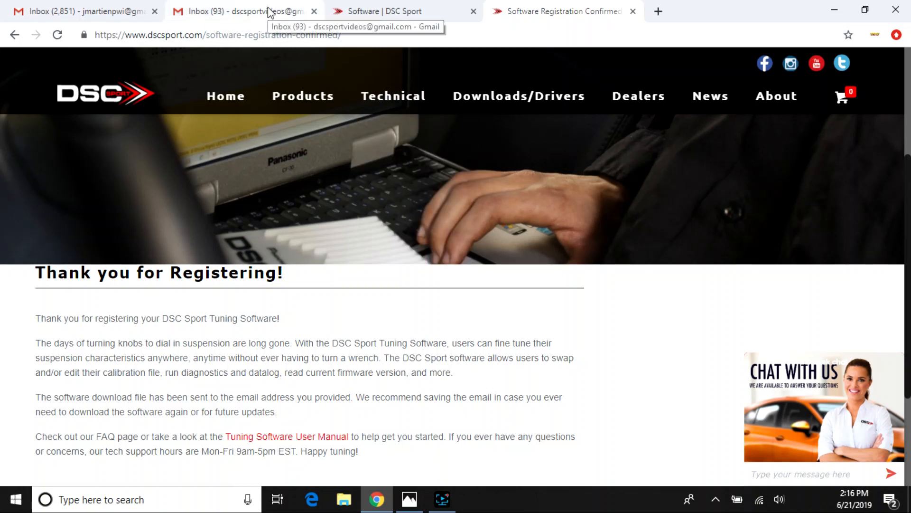
In the second Gmail inbox's Promotions tab, open the DSC Sport Tuners confirmation email
click(244, 11)
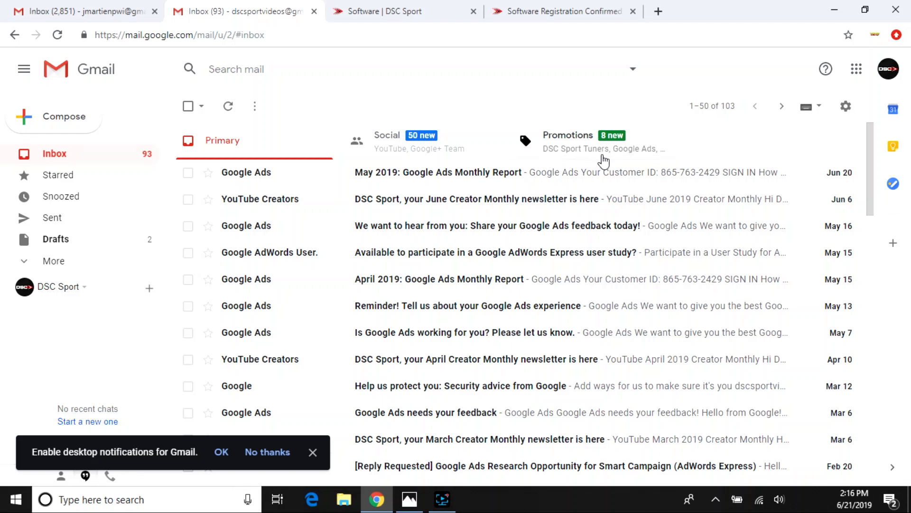
click(568, 140)
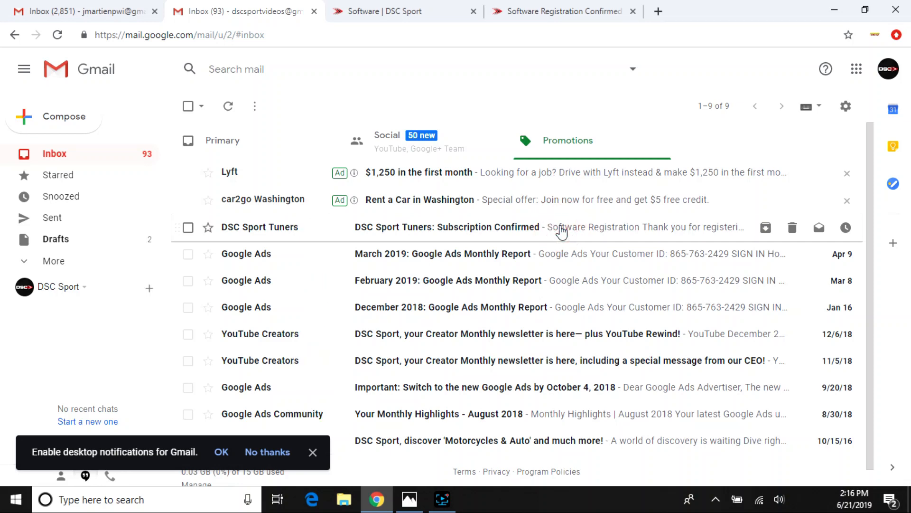
click(447, 227)
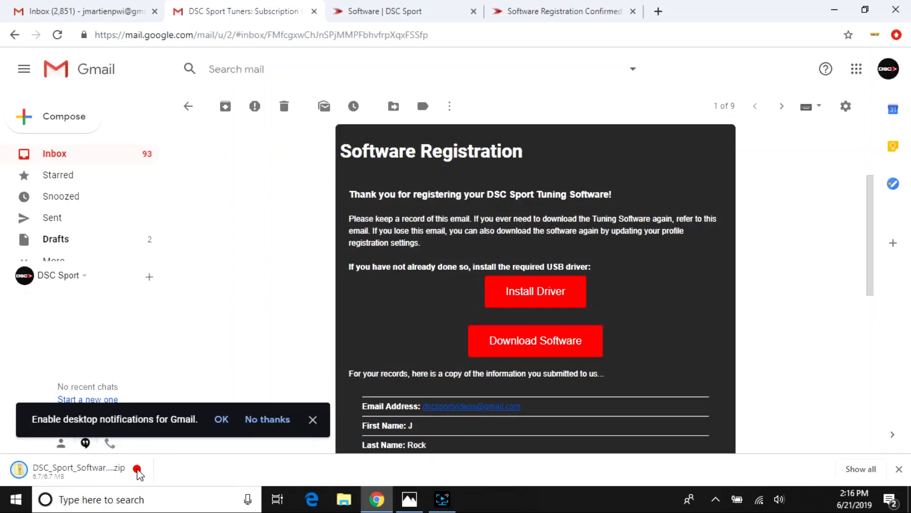
Open the downloaded DSC_Sport_SoftwareSetup zip and select the DSC_Sport_Loader_Setup application
click(138, 470)
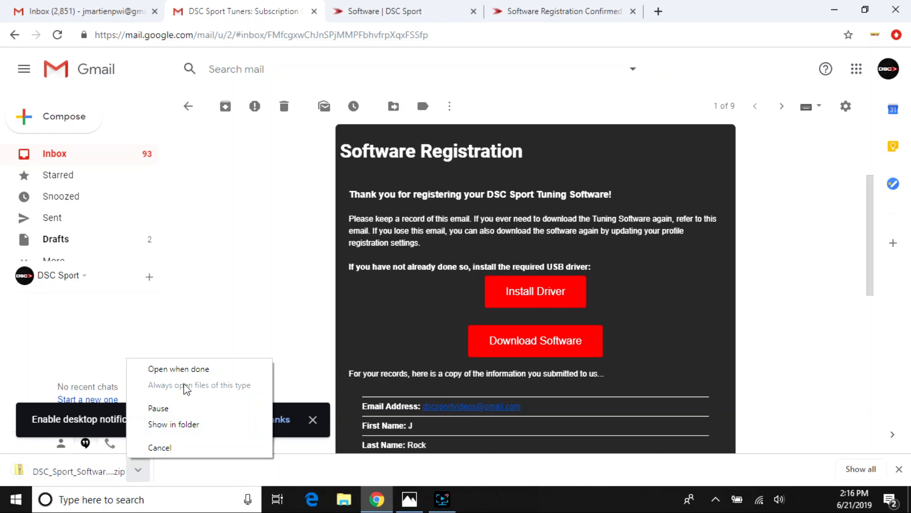
click(173, 424)
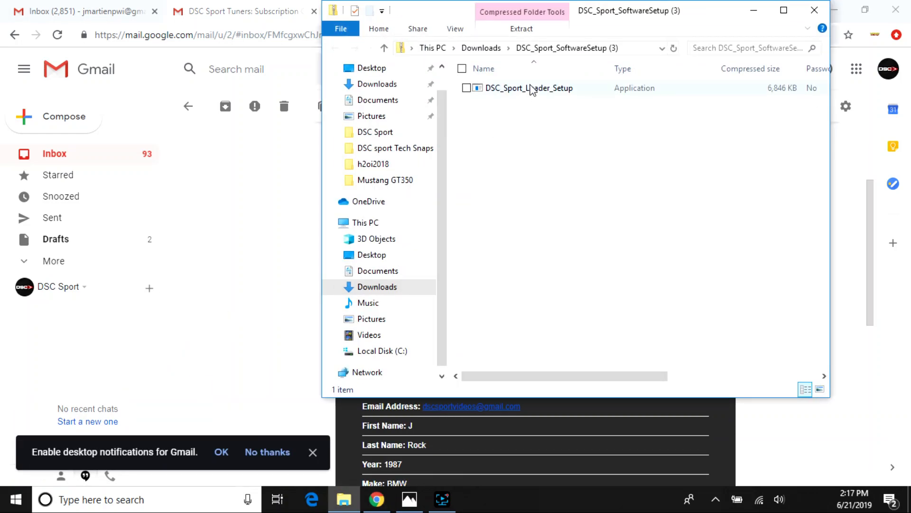
click(528, 88)
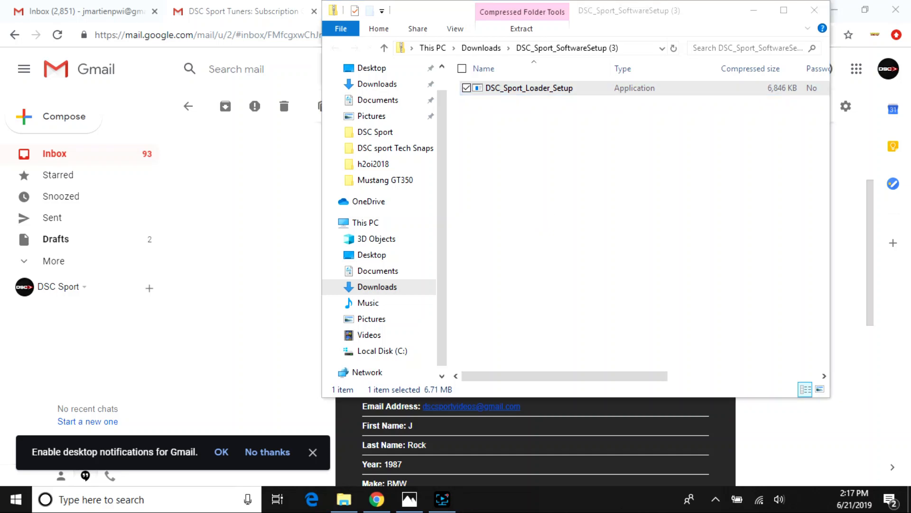
Launch DSC_Sport_Loader Setup, accept the license agreement and continue to the additional tasks
double_click(529, 87)
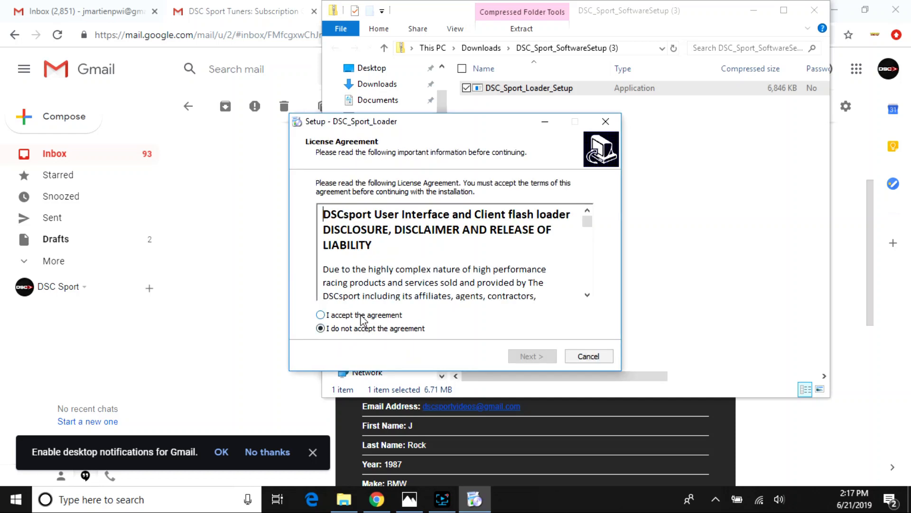
click(320, 314)
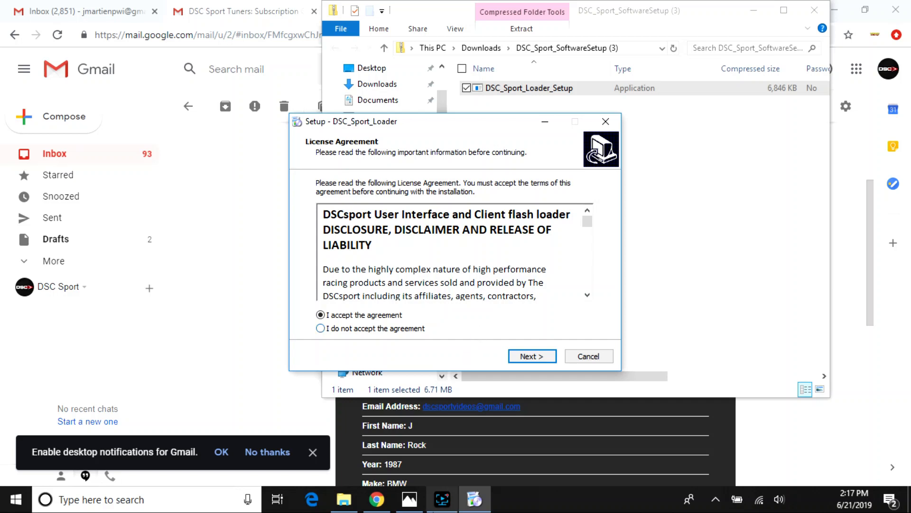
click(442, 498)
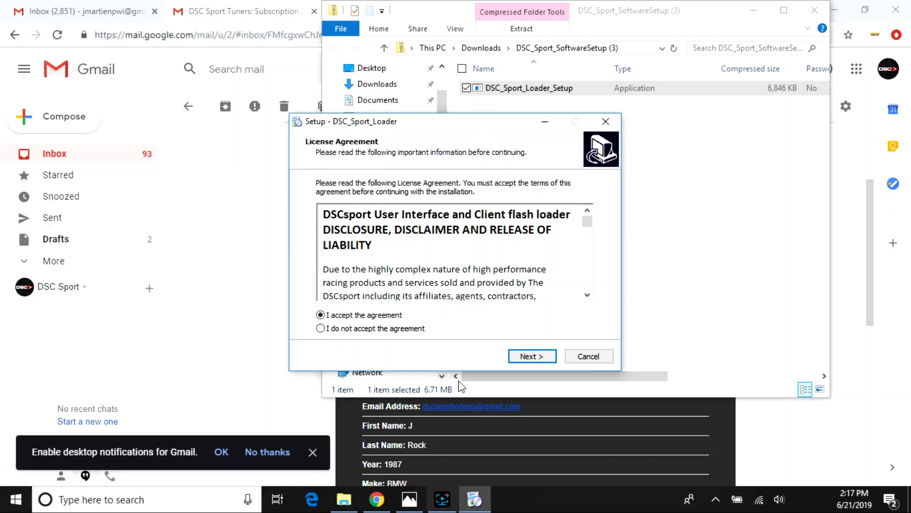
click(531, 356)
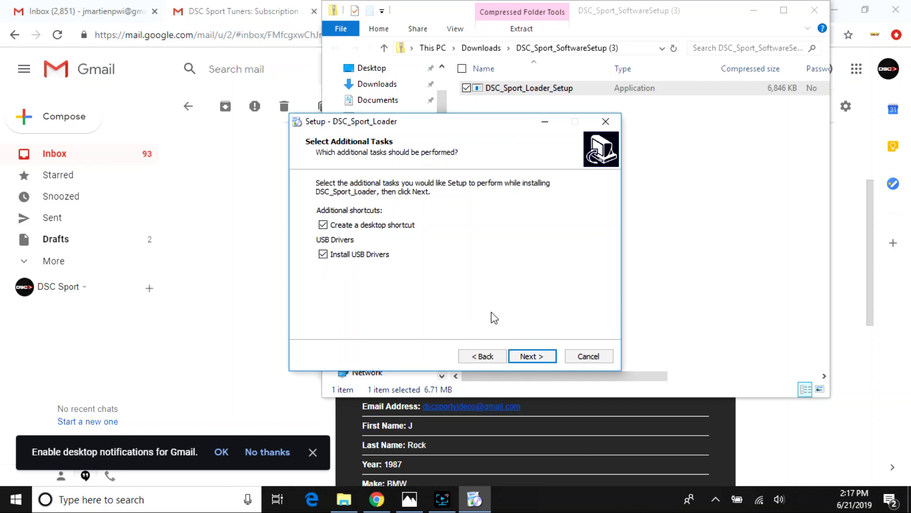
Install with desktop shortcut and USB drivers, completing the CP210x USB to UART Bridge driver install
click(532, 356)
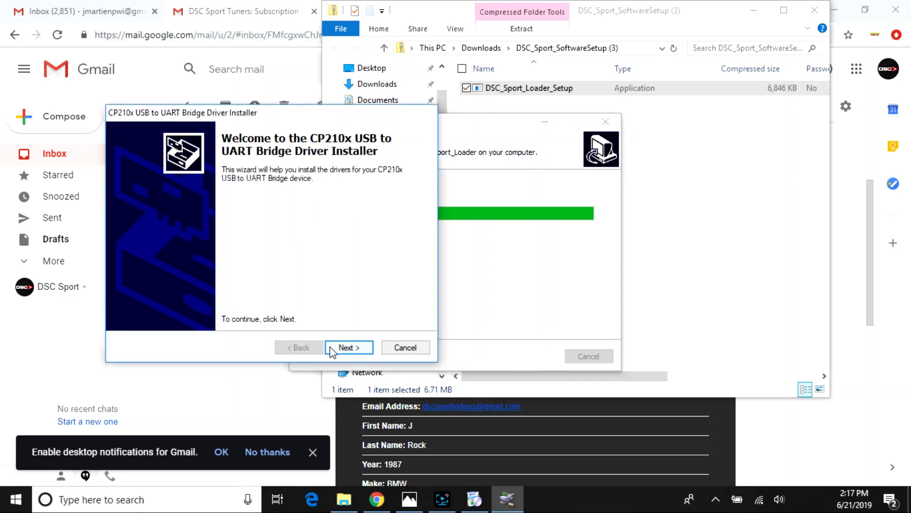
click(349, 348)
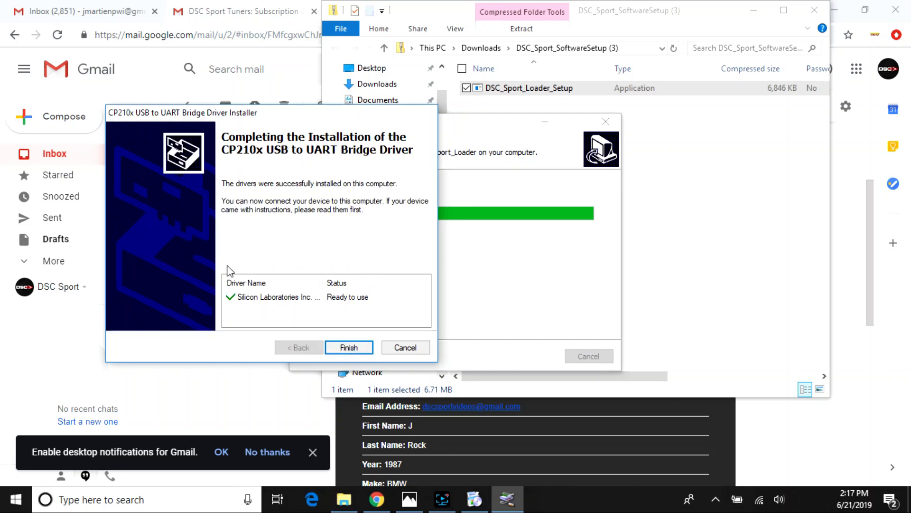
click(349, 347)
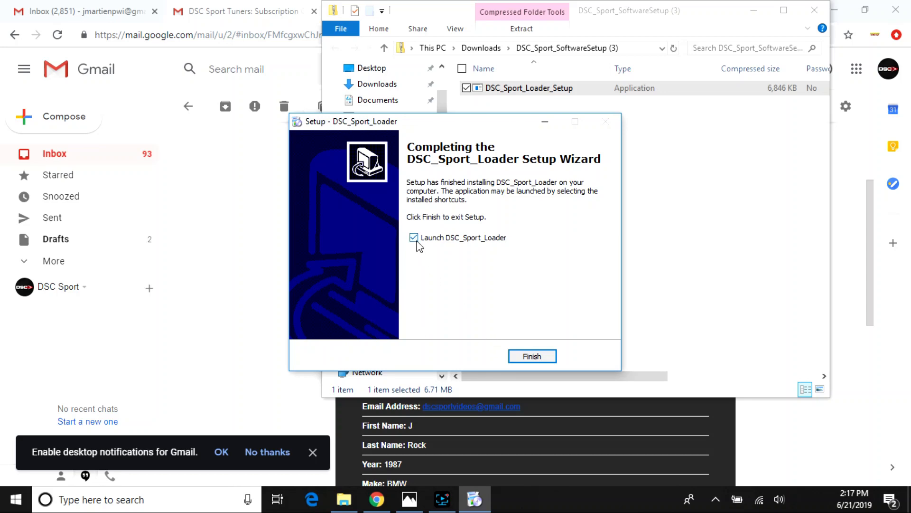
Finish the DSC_Sport_Loader Setup wizard so it closes
click(531, 356)
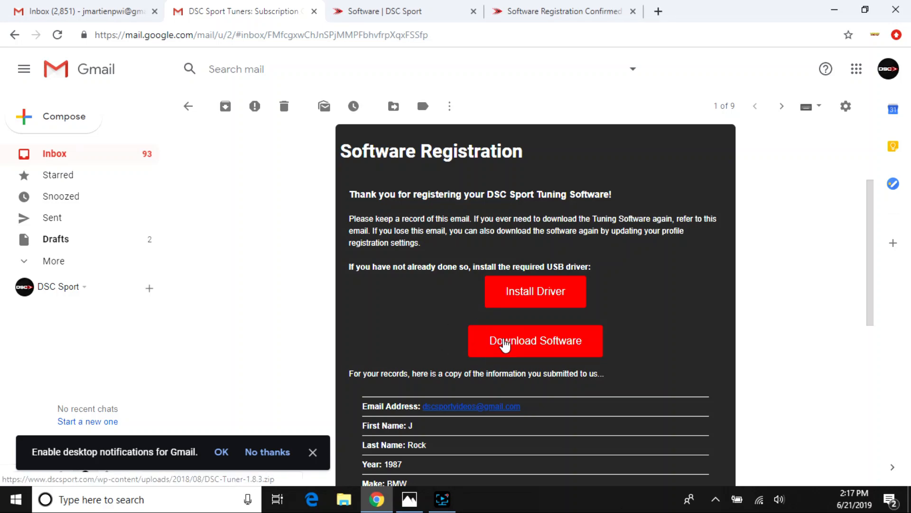
Download the DSC-Tuner-1.8.3 zip from the email and open it in File Explorer
click(534, 340)
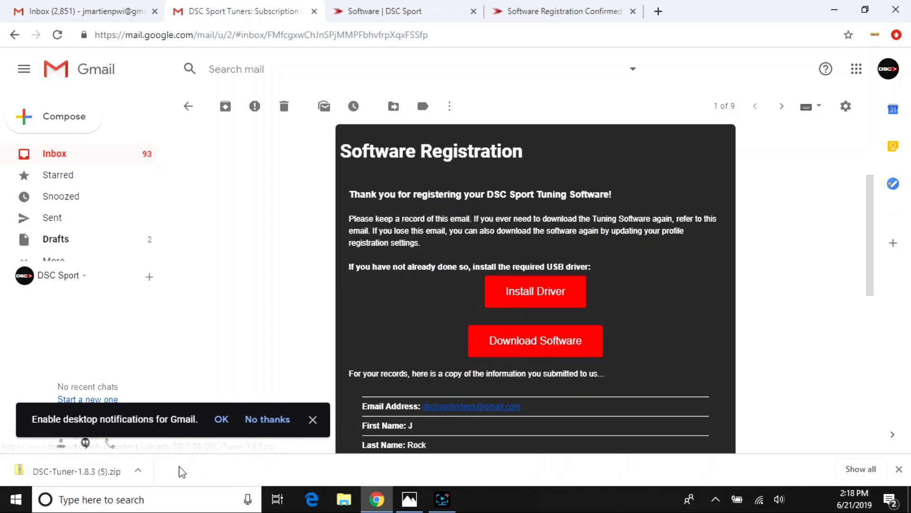
click(138, 472)
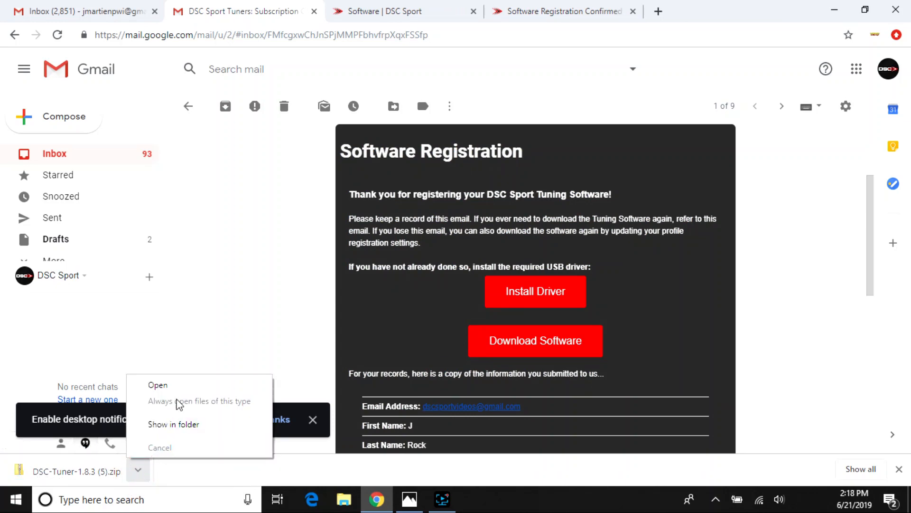
click(185, 389)
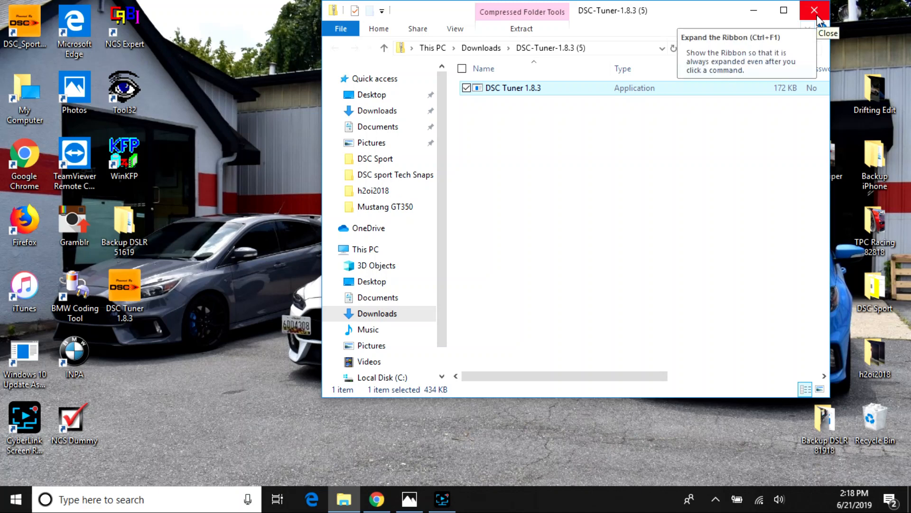
Close the DSC-Tuner-1.8.3 folder and launch DSC Tuner 1.8.3 from its desktop shortcut
click(814, 9)
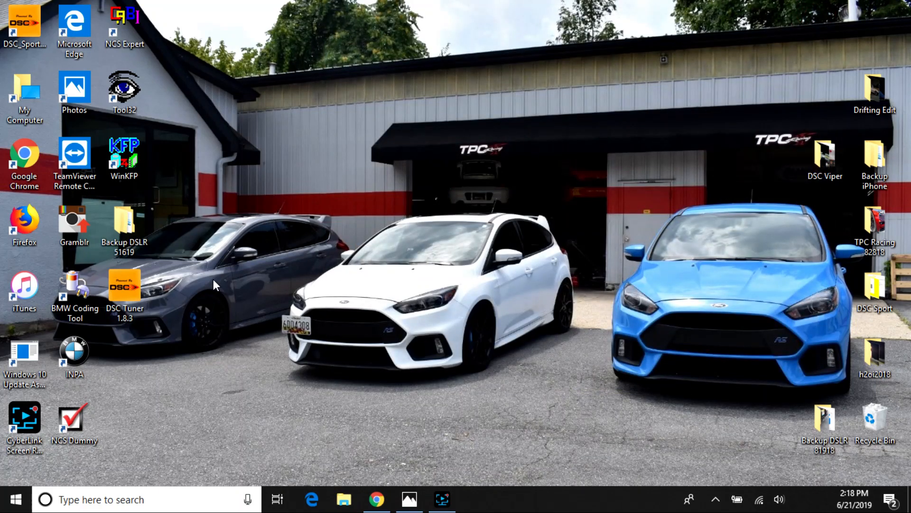
click(124, 290)
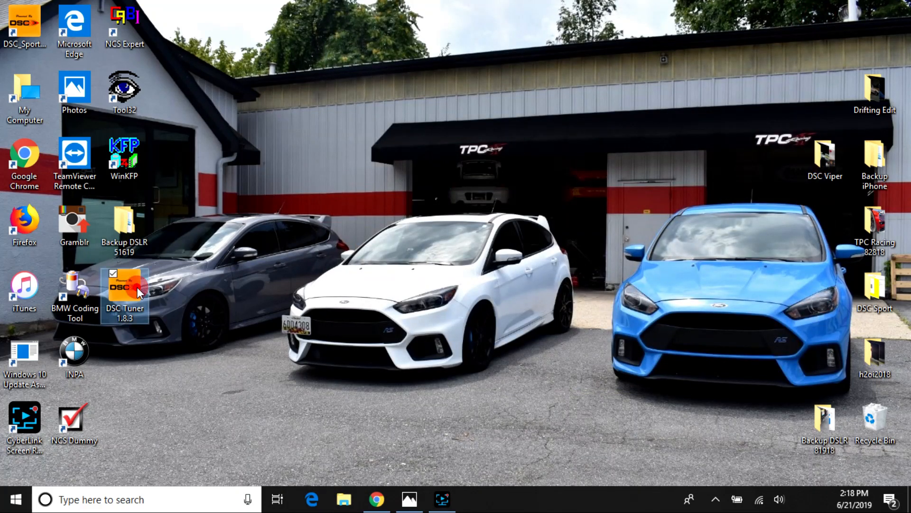
double_click(124, 288)
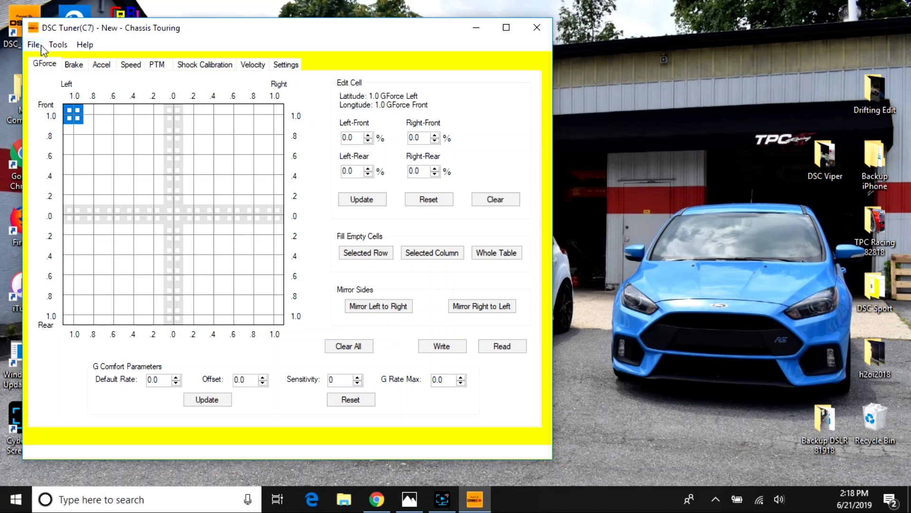
Reset the board from the board commands menu, showing the 'Board is reset.' dialog
click(58, 45)
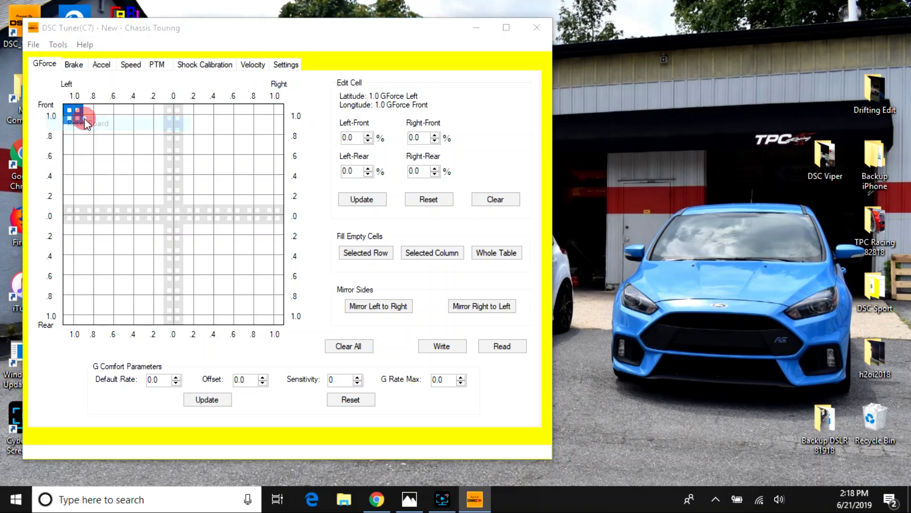
click(428, 198)
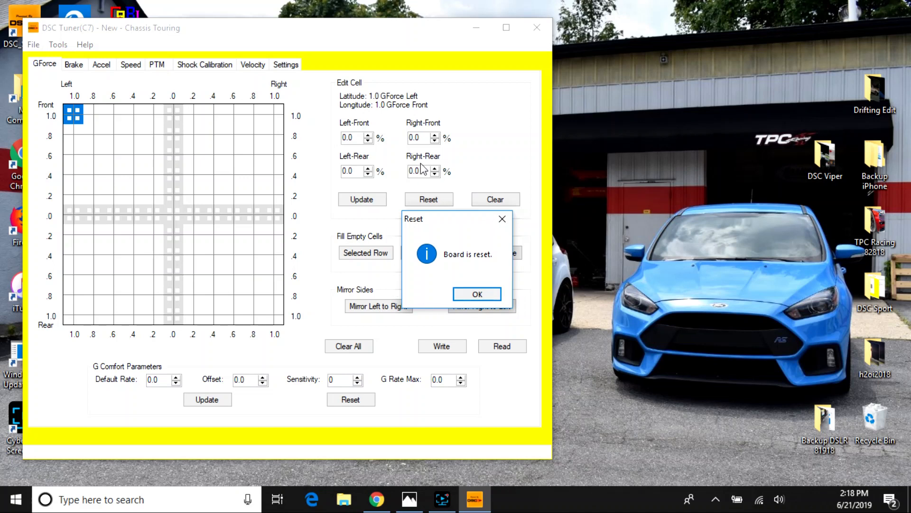